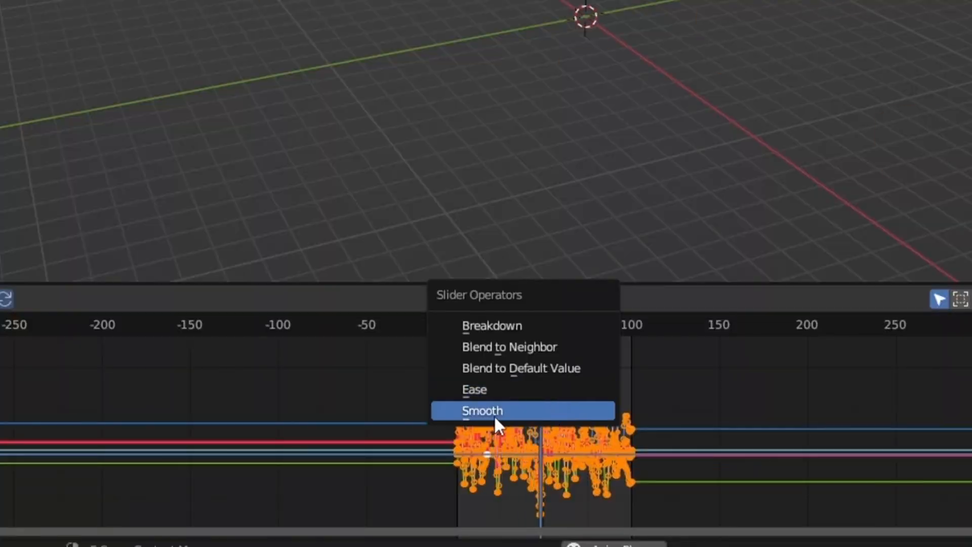
- Smooth the jittery keyframe curves with the Graph Editor's Smooth slider operator
left_click(482, 410)
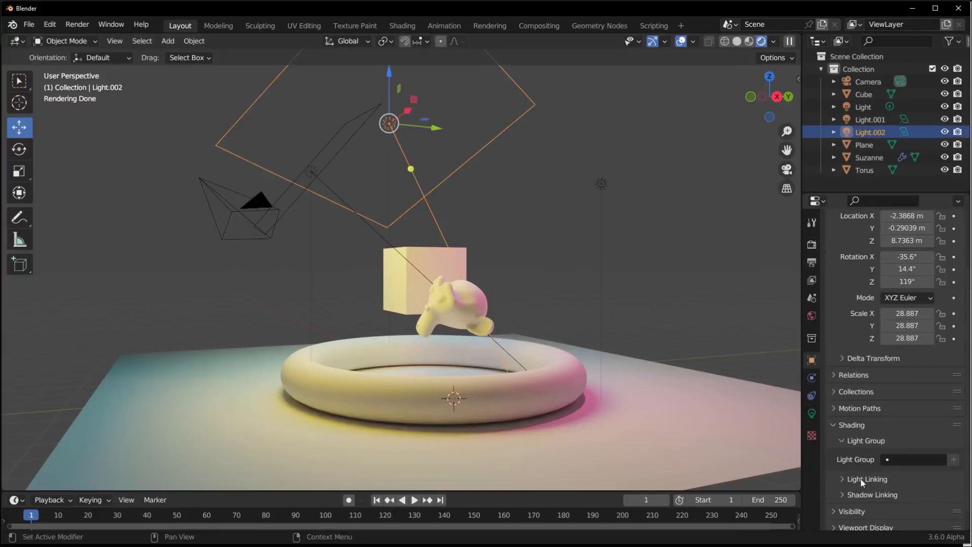
- Link Light.002 to Suzanne via Light Linking, then load the simulation nodes demo file
left_click(867, 479)
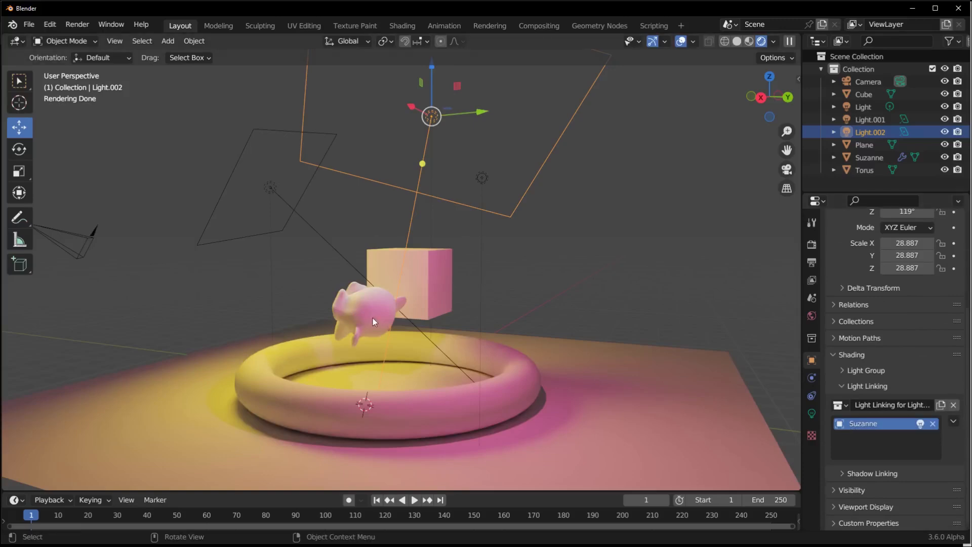
left_click(870, 119)
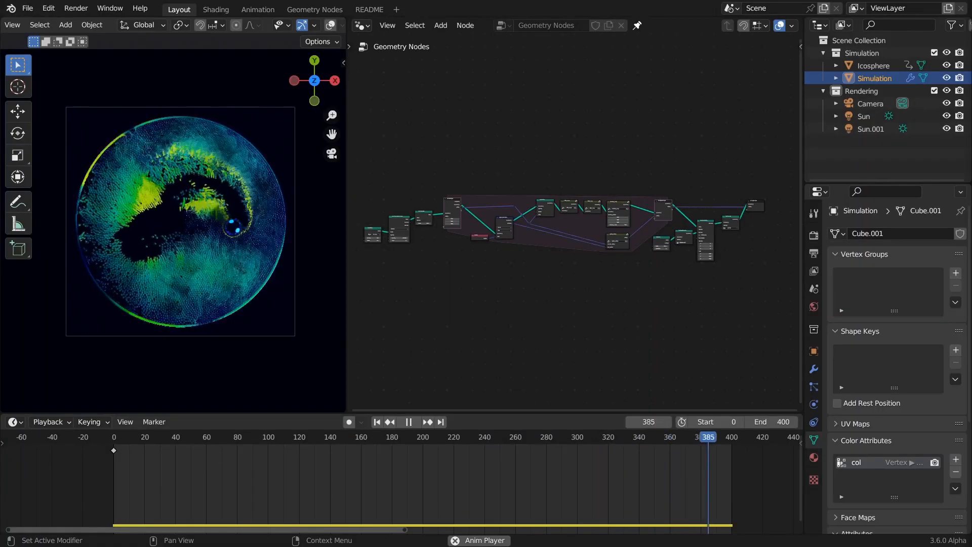
left_click(234, 436)
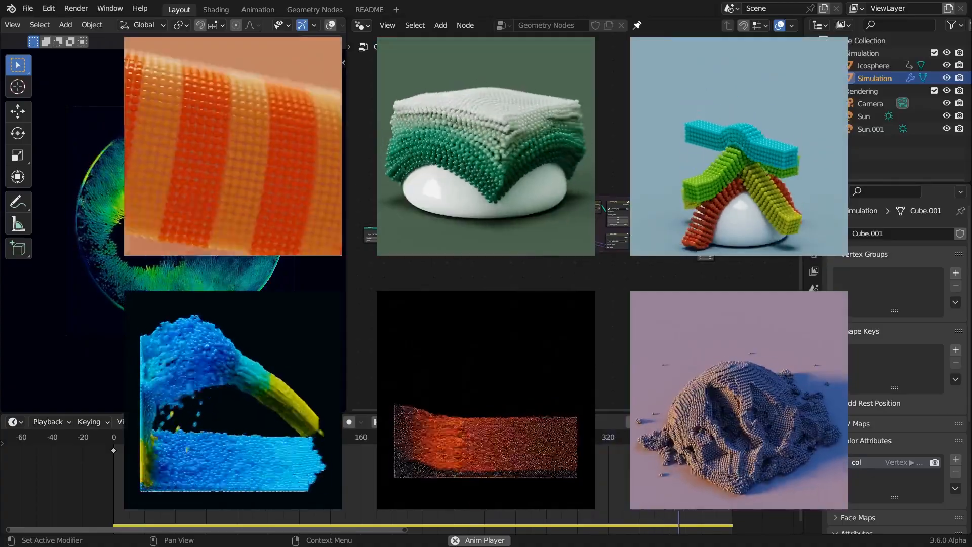
key("space")
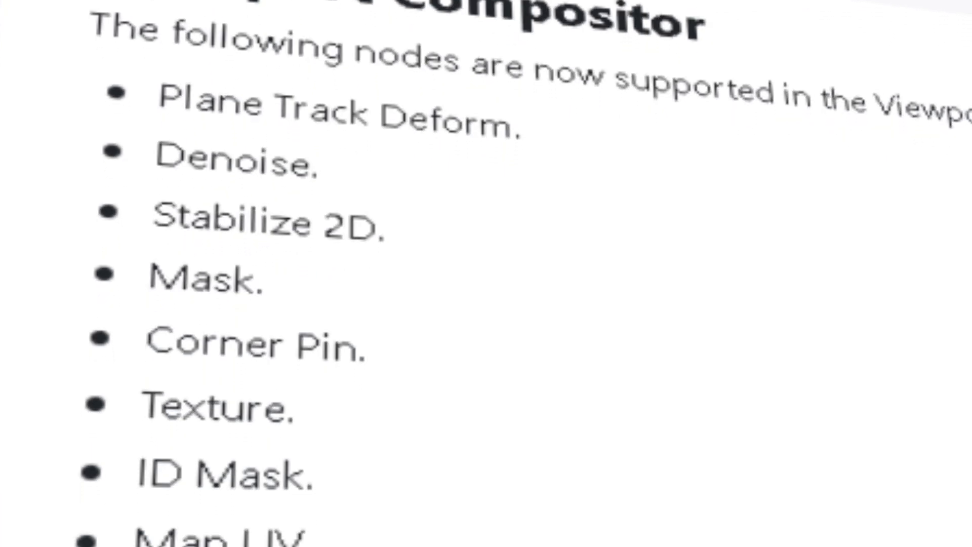
scroll("down", 3)
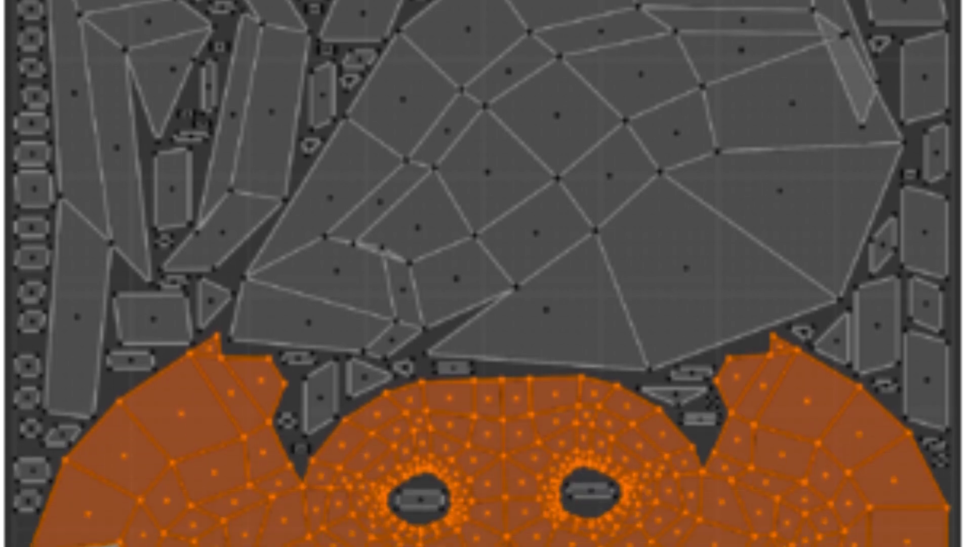
scroll("down", 3)
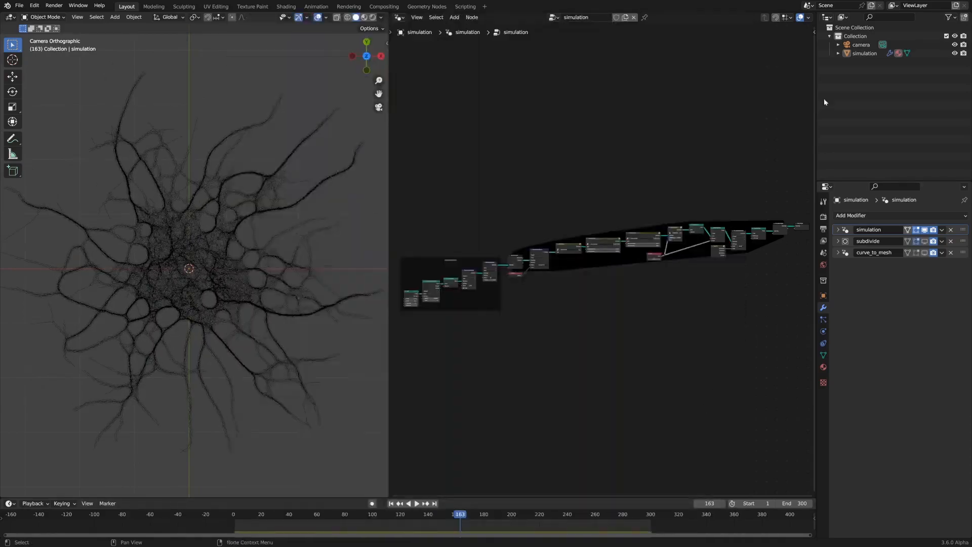
- Select the web-like 'simulation' object from the Outliner
left_click(863, 53)
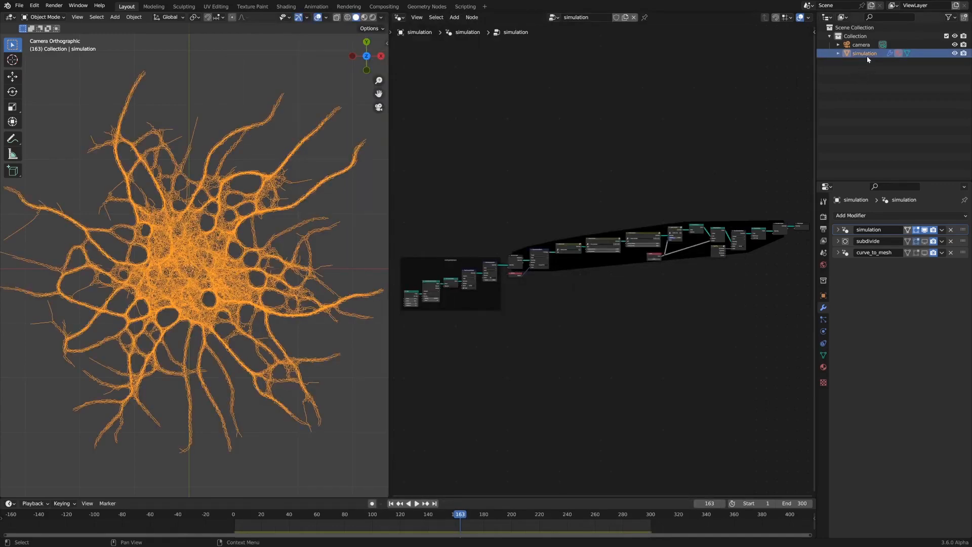